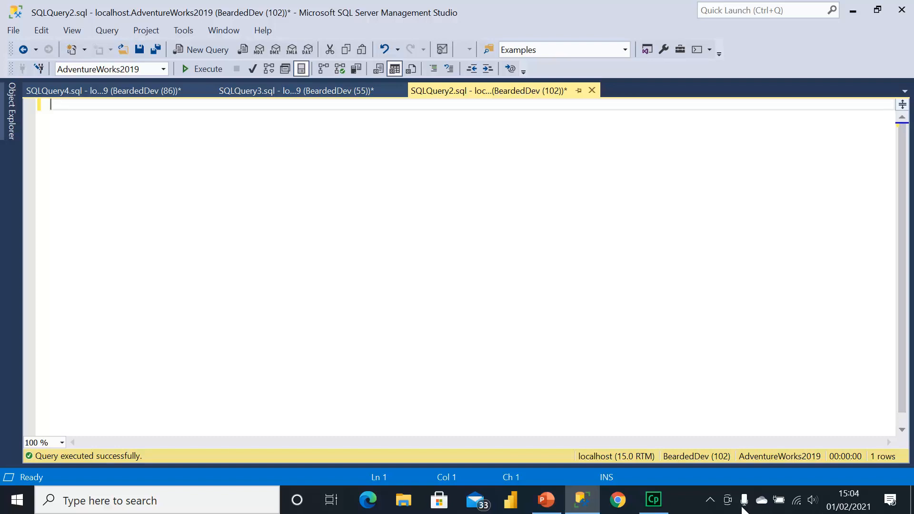
pyautogui.moveTo(692, 506)
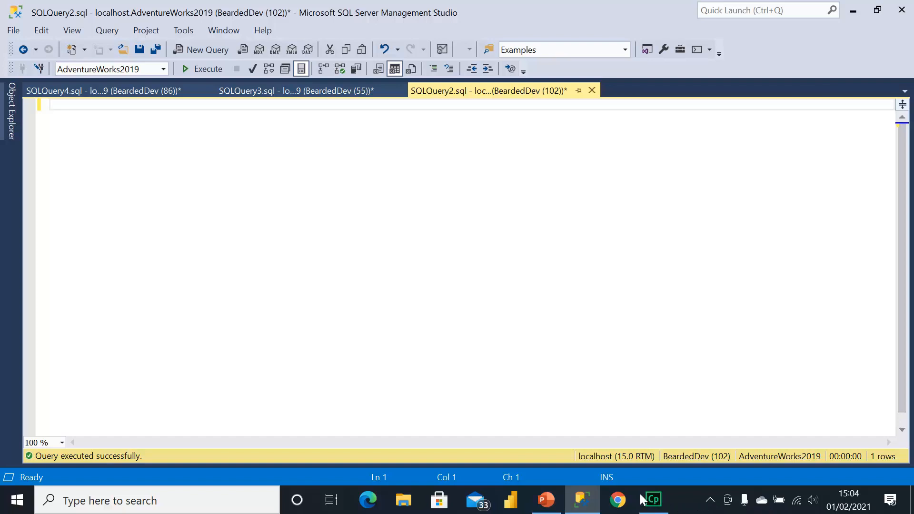
pyautogui.moveTo(595, 491)
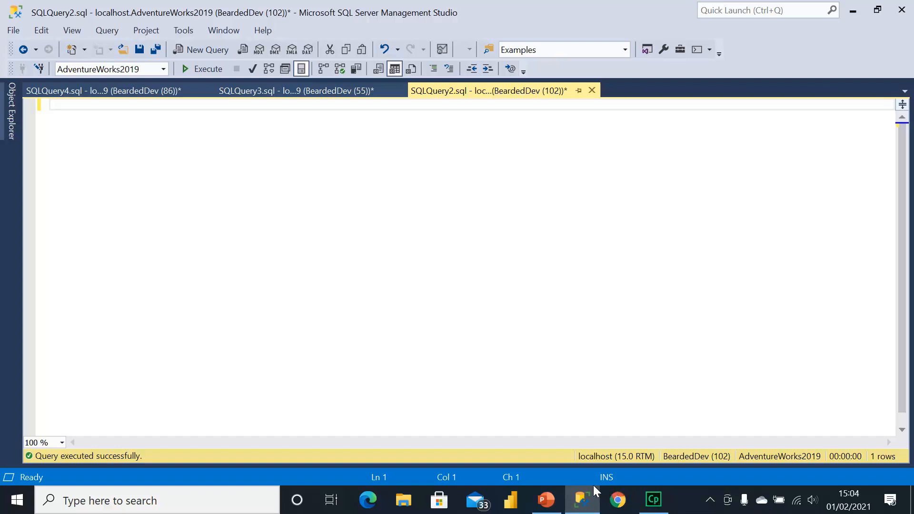
pyautogui.moveTo(553, 480)
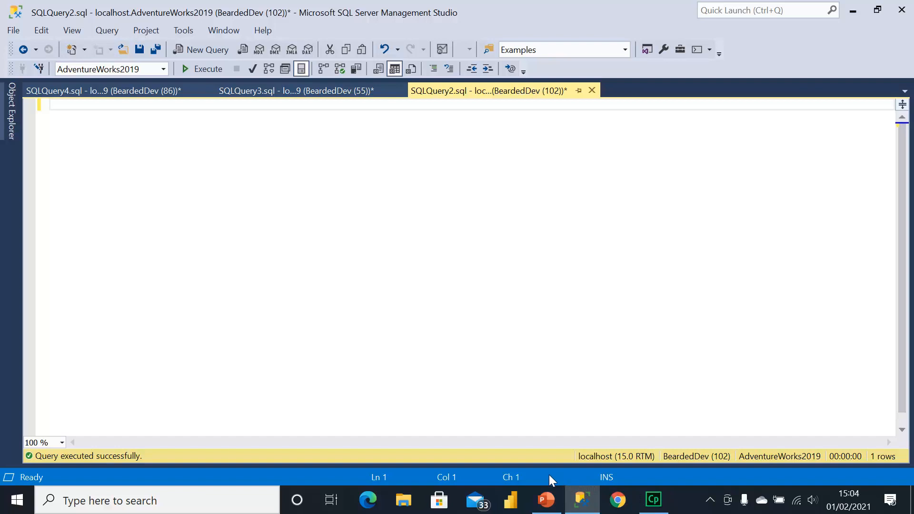
pyautogui.moveTo(510, 468)
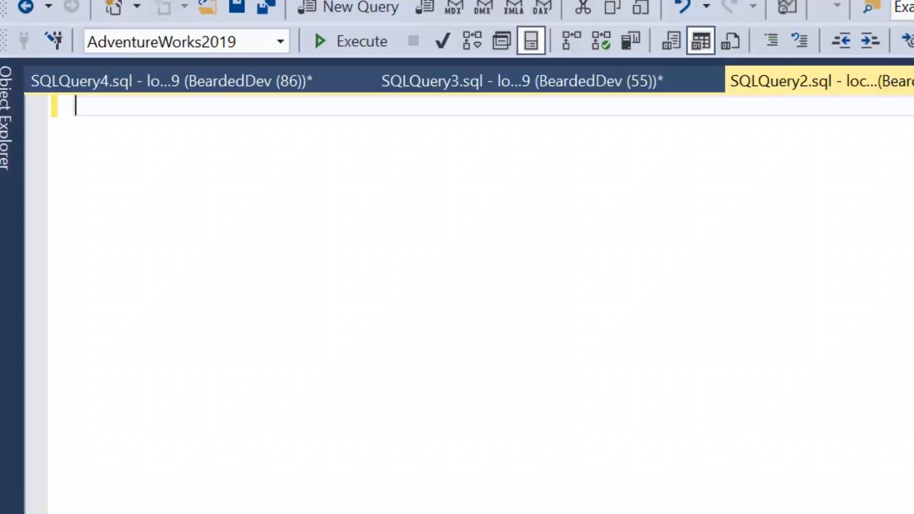
# Run a SELECT of SalesOrderId and DueDate from Sales.SalesOrderHeader for order 75123, returning 2014-07-12
pyautogui.write('s')
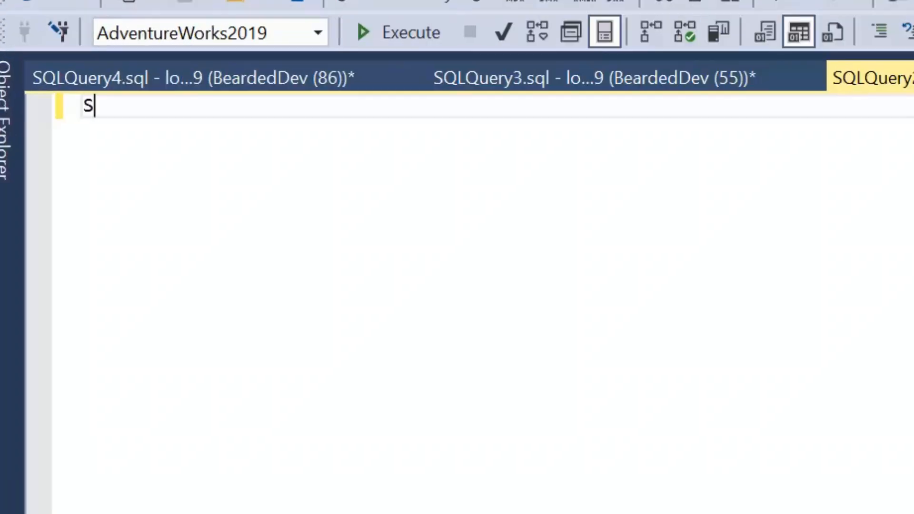
pyautogui.write('ELECT')
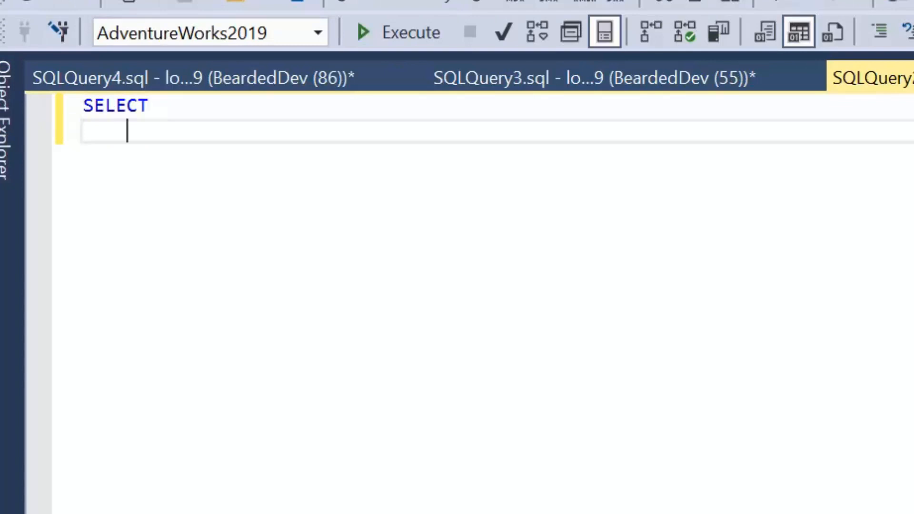
pyautogui.write('SalesOrderId,')
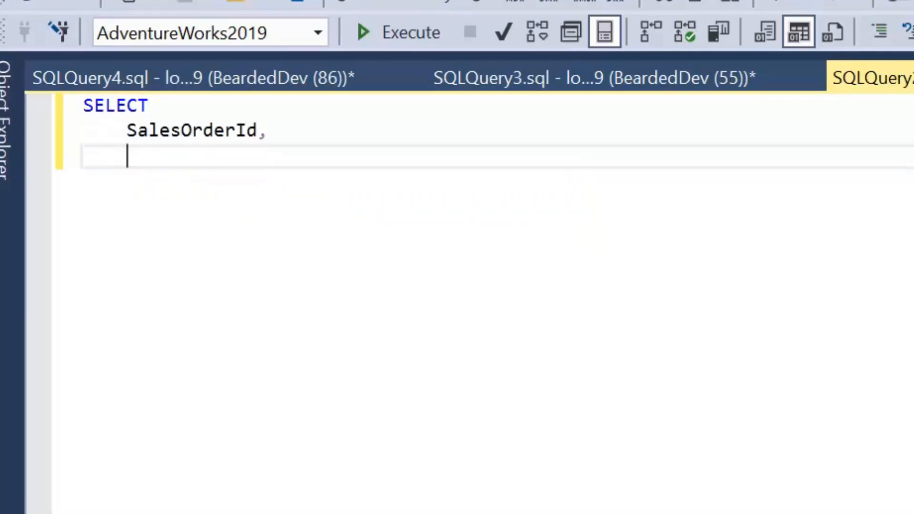
pyautogui.write('DueDate')
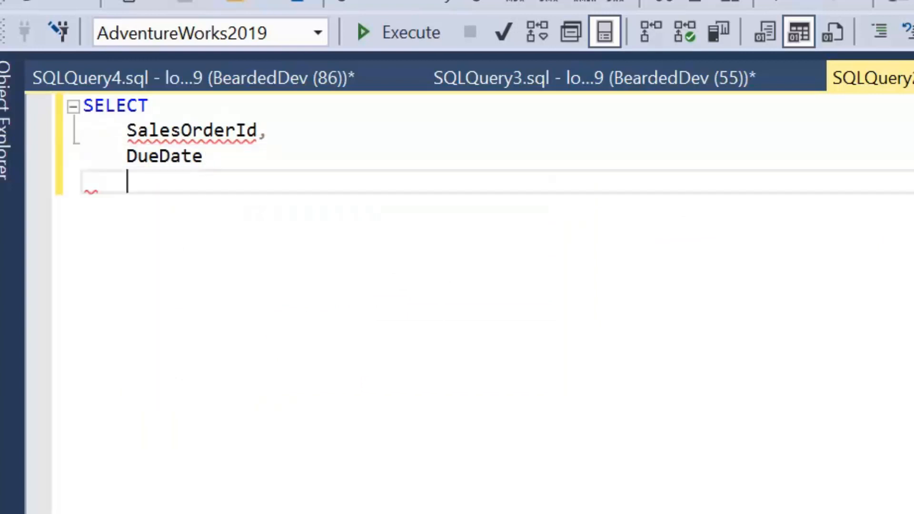
pyautogui.write('FROM Sales.SalesOrderHeader')
pyautogui.write('W')
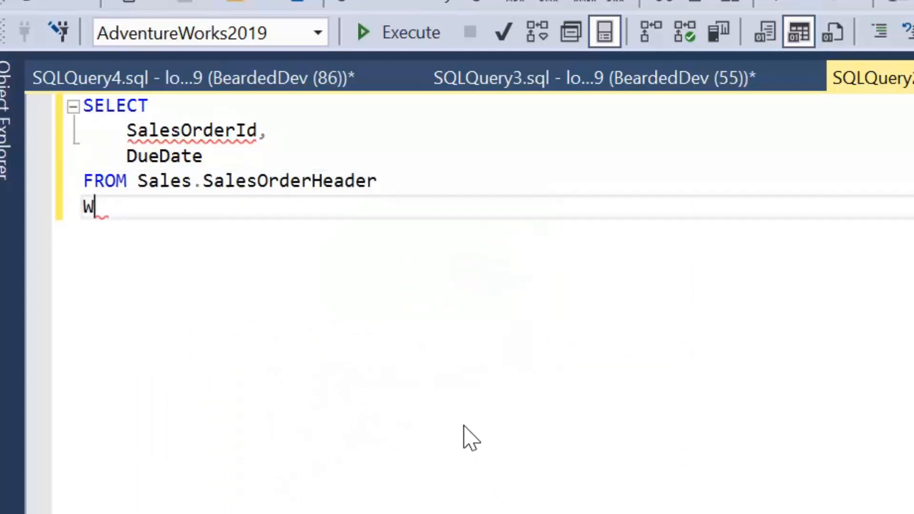
pyautogui.write('HERE SalesOrderID =')
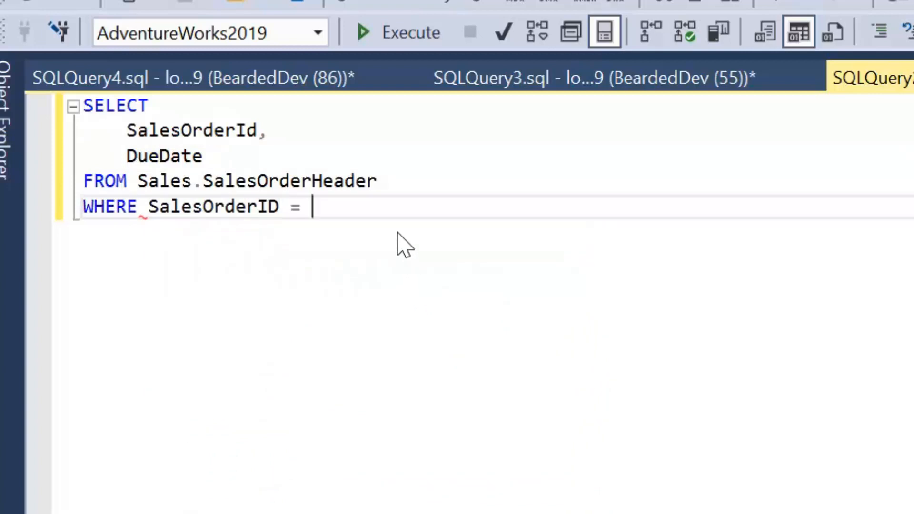
pyautogui.write('751')
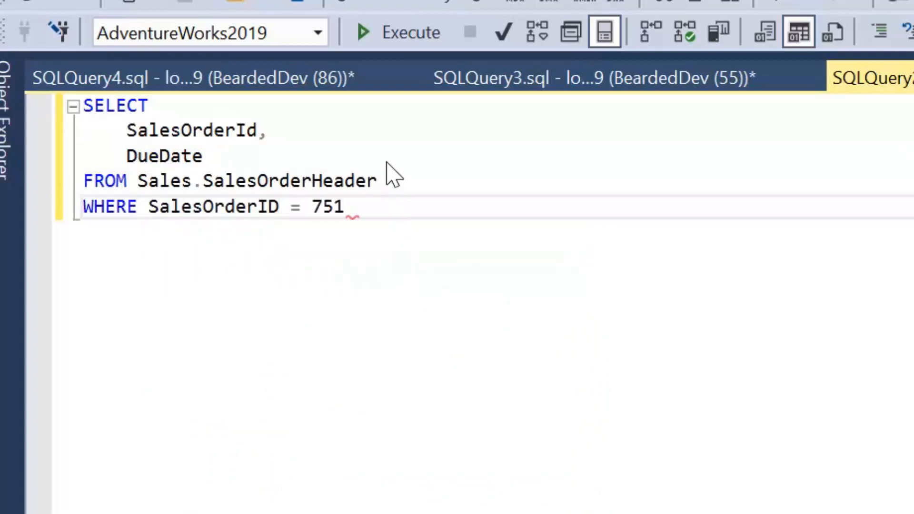
pyautogui.write('23;')
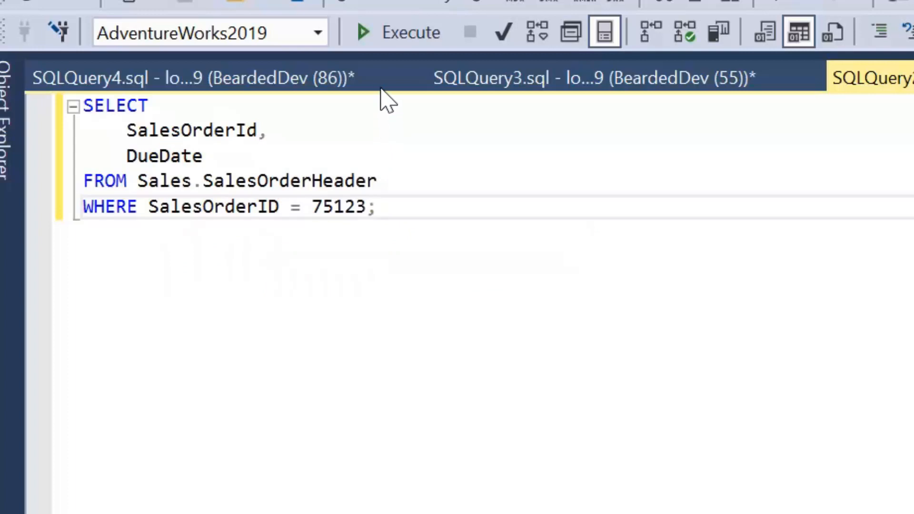
pyautogui.click(362, 32)
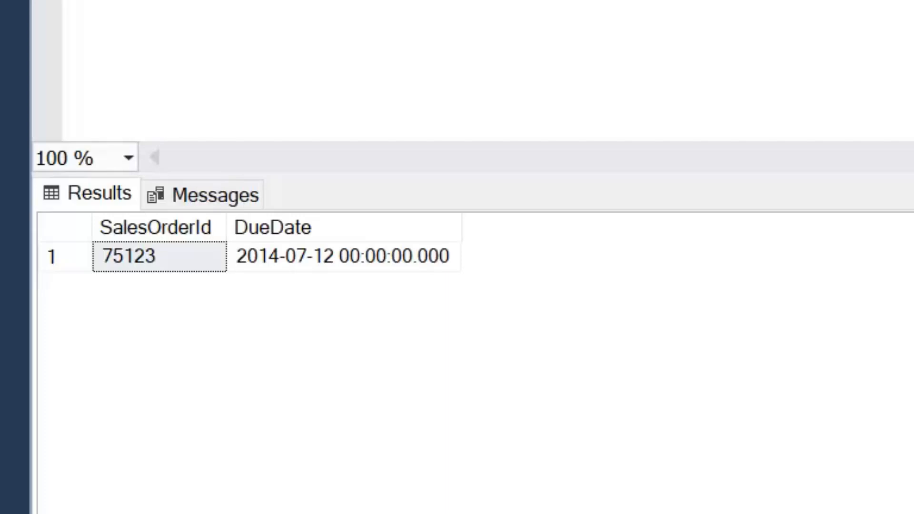
pyautogui.click(343, 255)
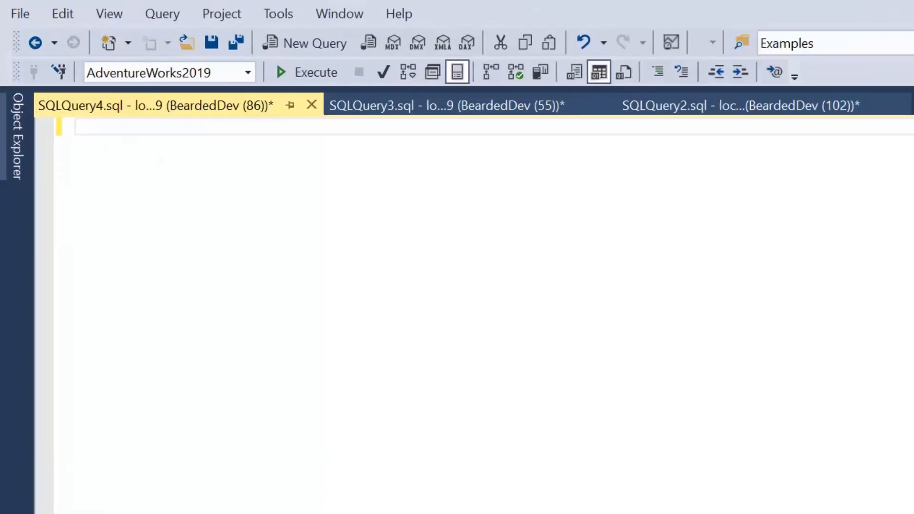
# Write BEGIN TRAN, an UPDATE setting order 75123's DueDate to '20210101', and a commented ROLLBACK TRAN
pyautogui.write('BEGIN T')
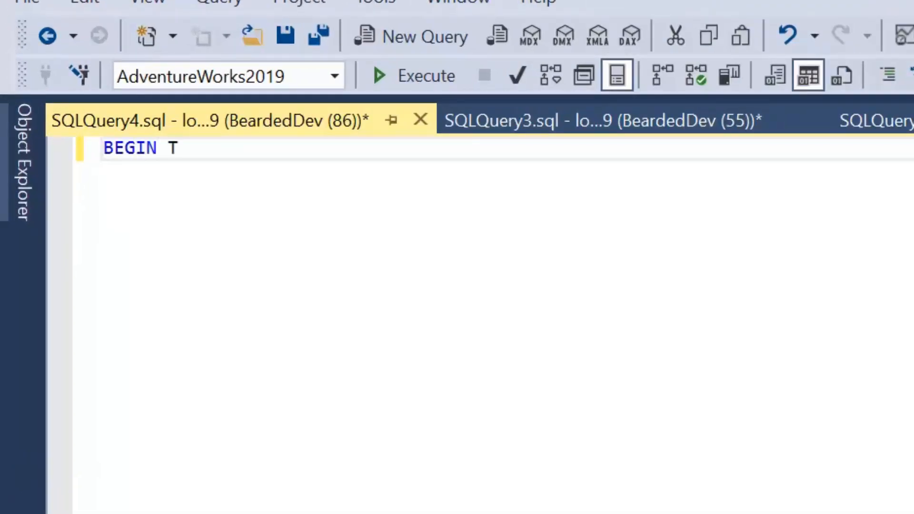
pyautogui.write('RAN')
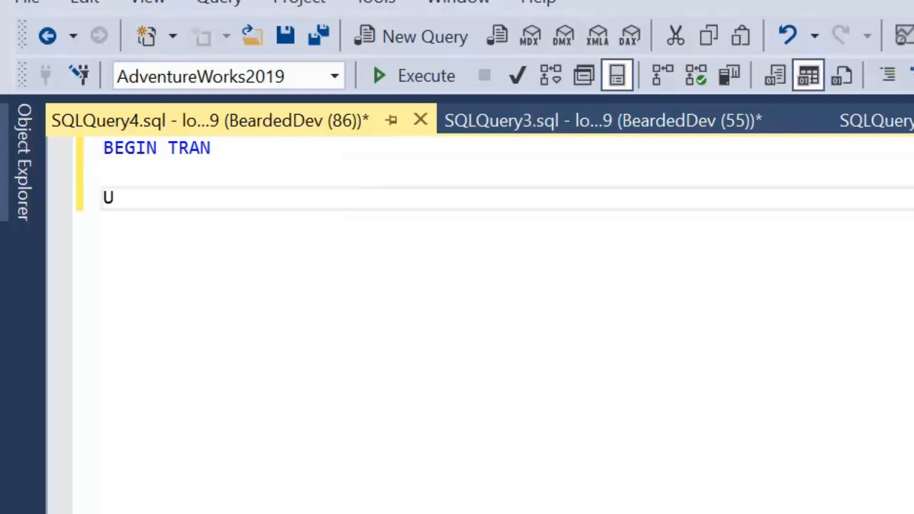
pyautogui.write('UPDATE Sales.S')
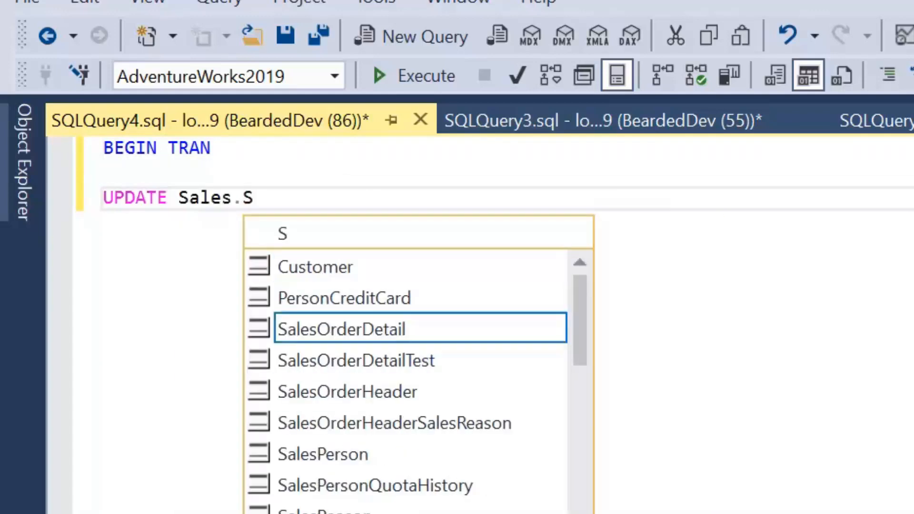
pyautogui.write('alesOrderHeader')
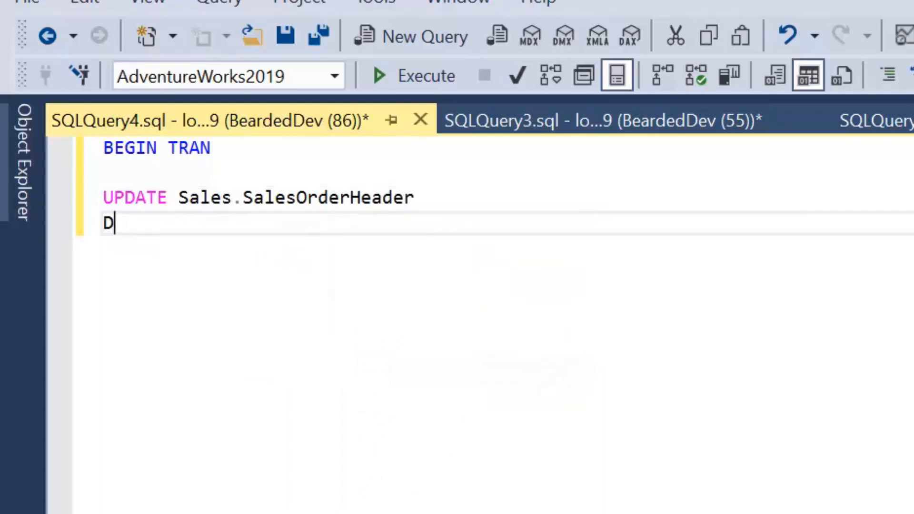
pyautogui.write('ET DueDate')
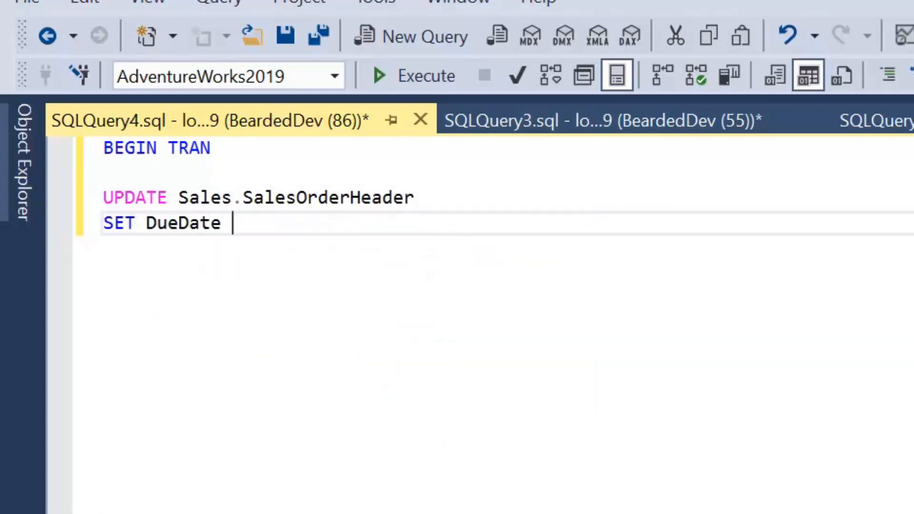
pyautogui.write("= '2020")
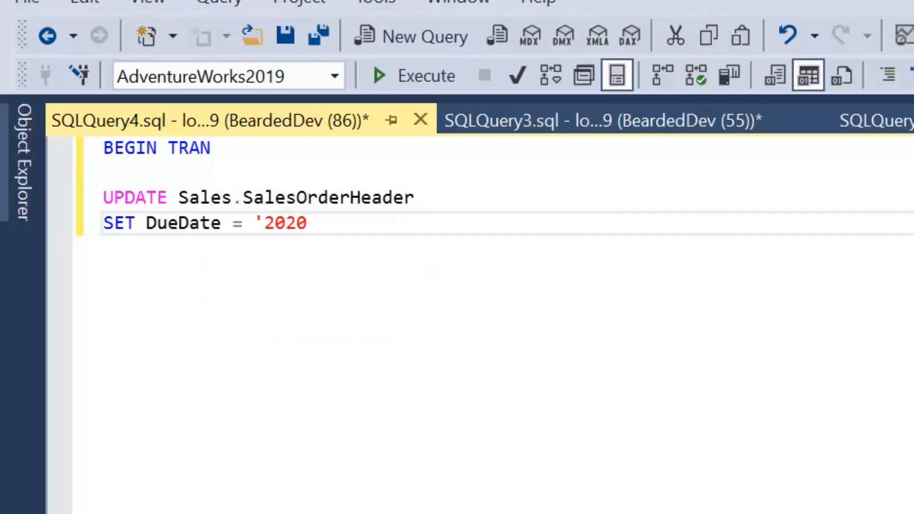
pyautogui.write('1010')
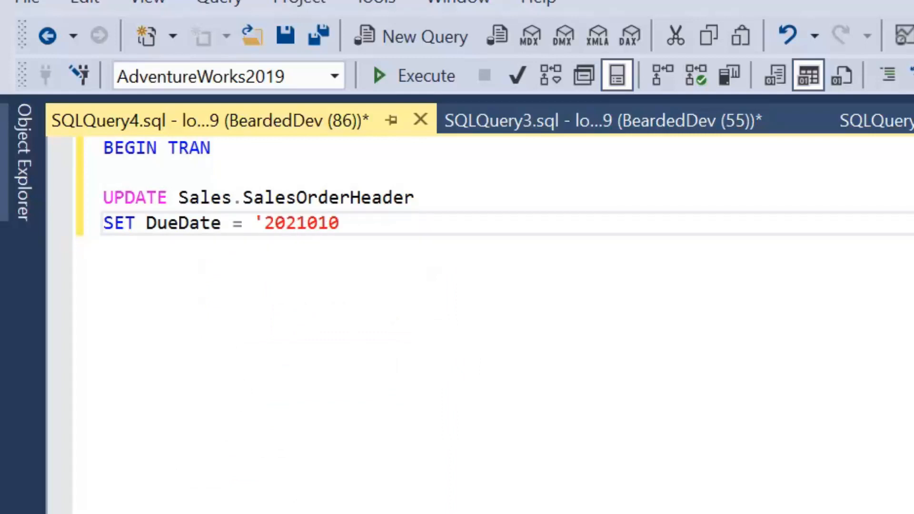
pyautogui.write("1'")
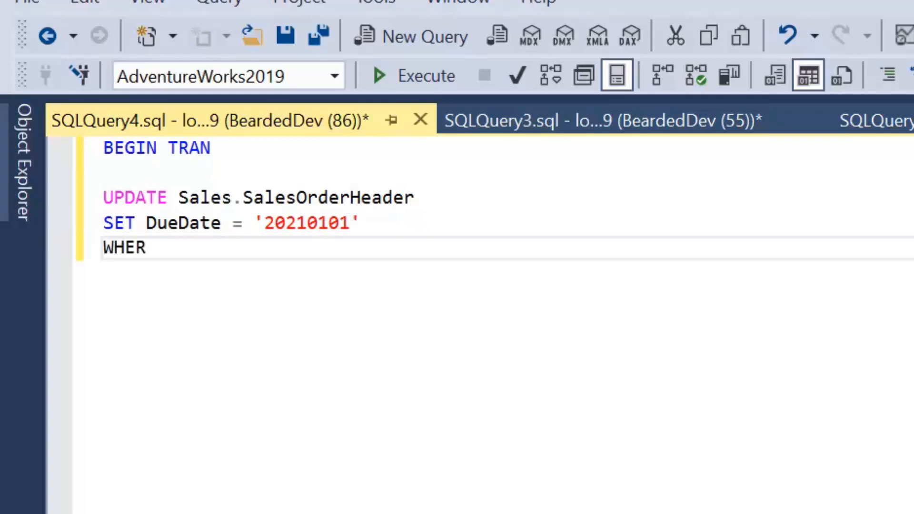
pyautogui.write('E SalesOrderID')
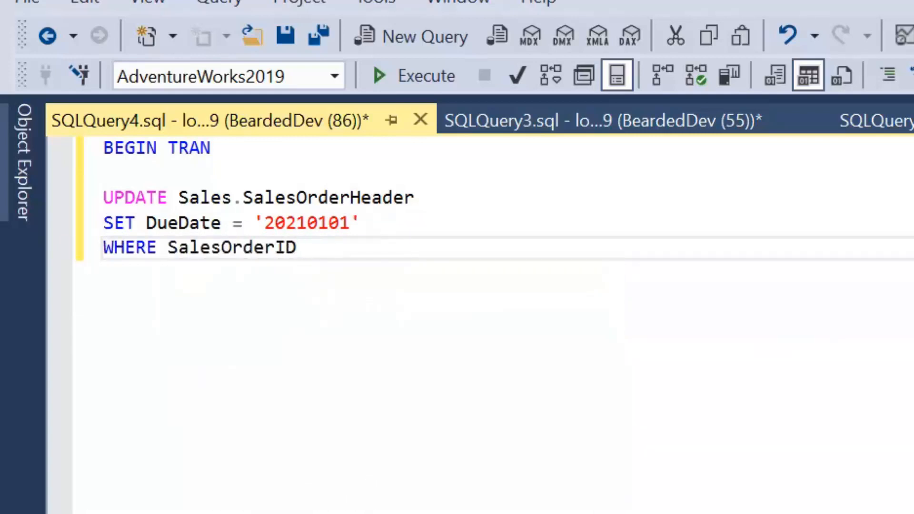
pyautogui.write('= 751')
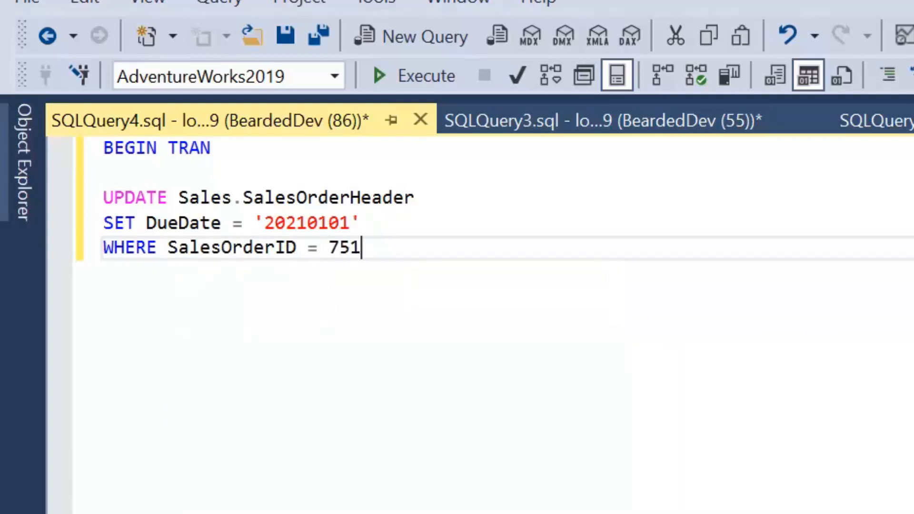
pyautogui.write('23;')
pyautogui.write('-- RO')
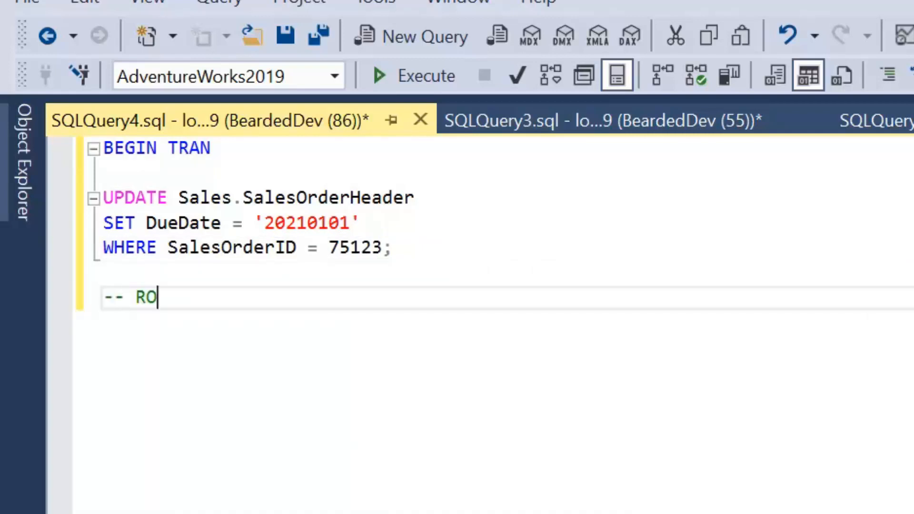
pyautogui.write('LLBACK TRAN')
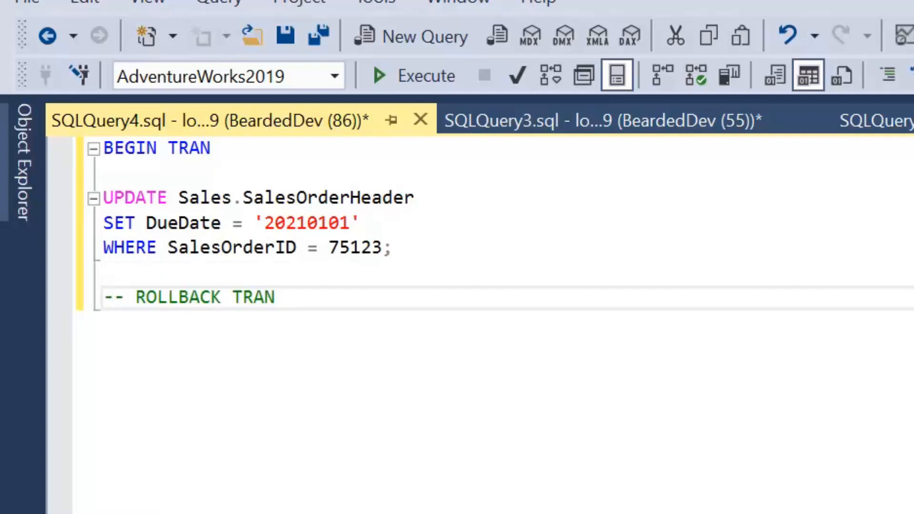
# Highlight only the BEGIN TRAN and UPDATE lines in SQLQuery4, excluding the rollback comment
pyautogui.click(276, 297)
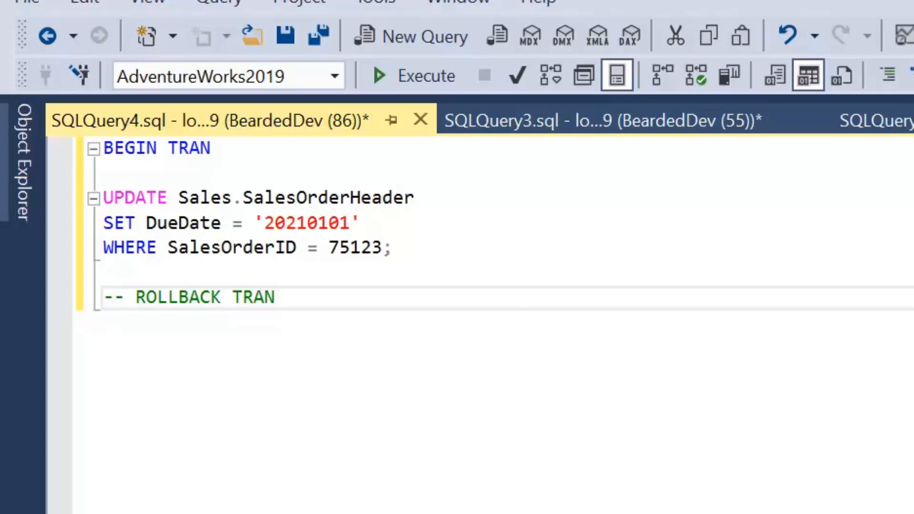
pyautogui.click(275, 297)
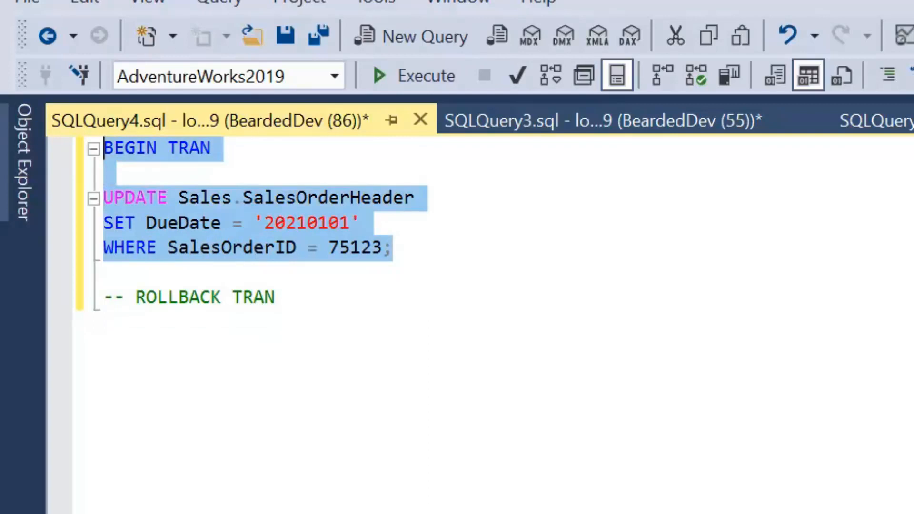
pyautogui.moveTo(429, 93)
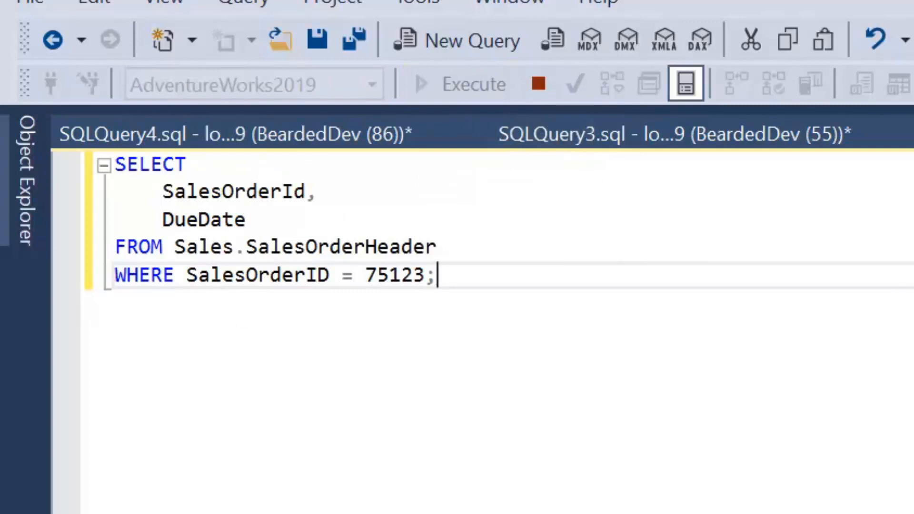
pyautogui.click(473, 83)
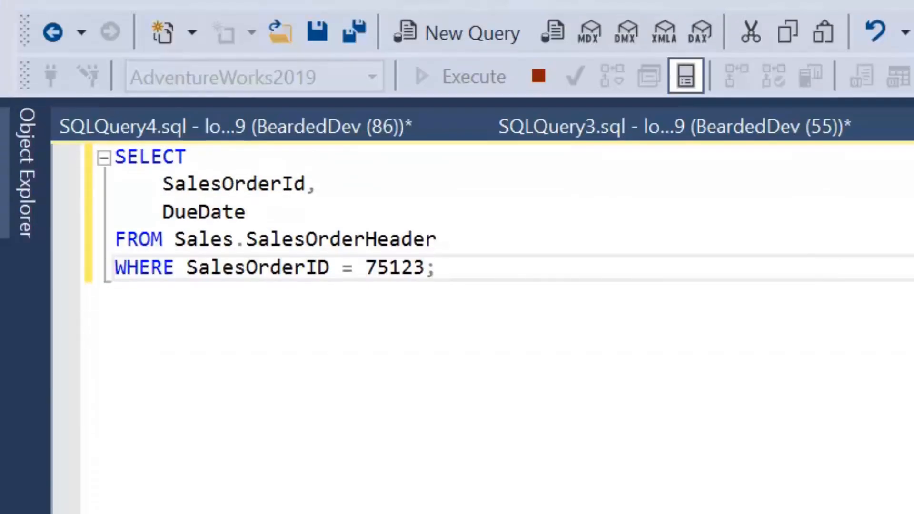
pyautogui.click(435, 267)
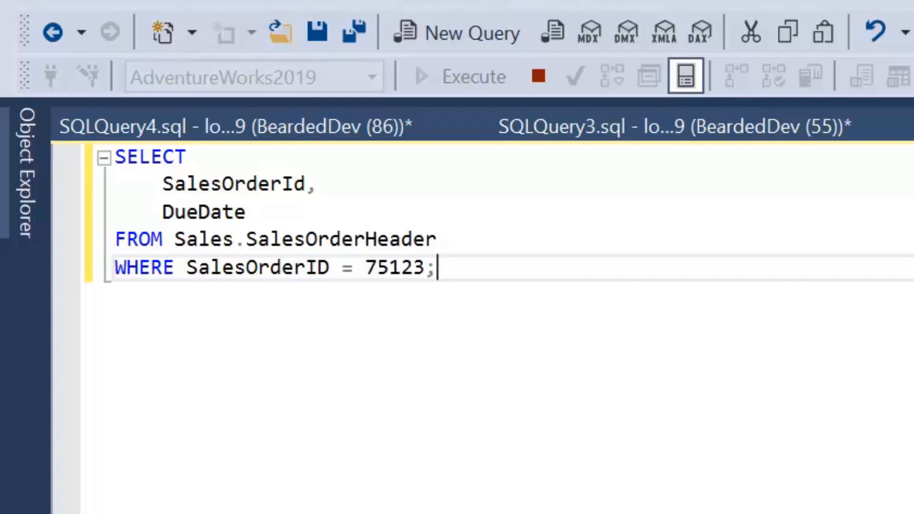
pyautogui.moveTo(537, 76)
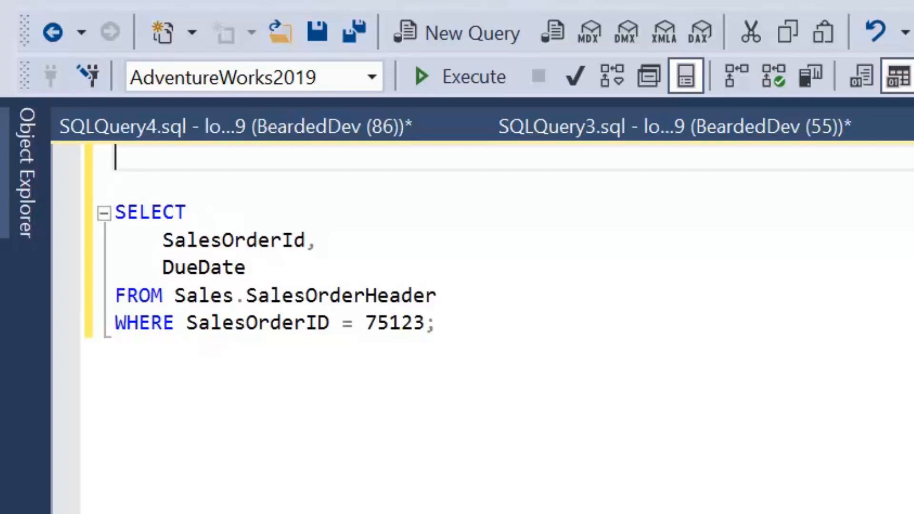
# Add SET TRANSACTION ISOLATION LEVEL READ UNCOMMITTED above the order 75123 SELECT
pyautogui.write('SET TRA')
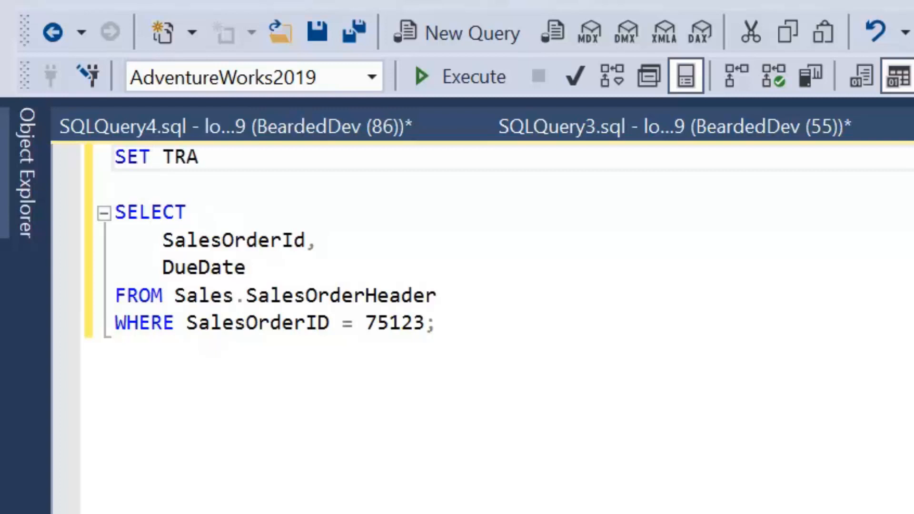
pyautogui.write('NSACTION ISO')
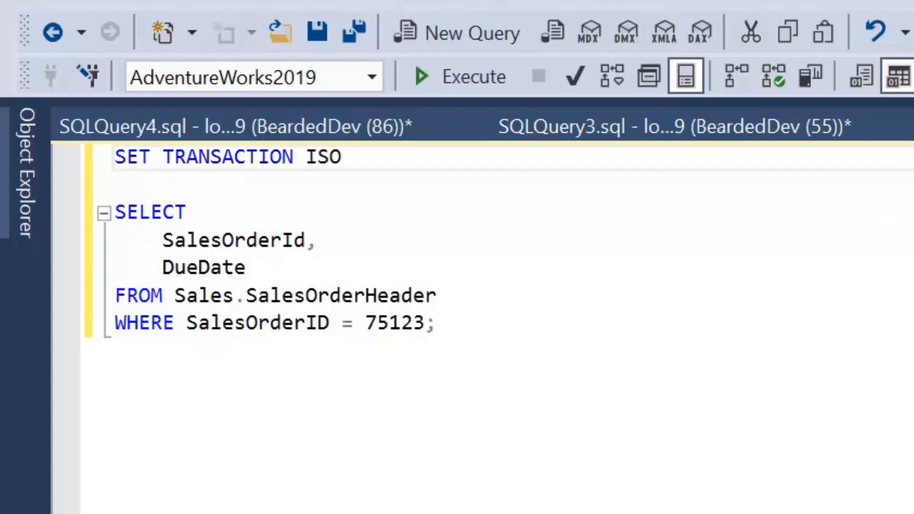
pyautogui.write('LATION')
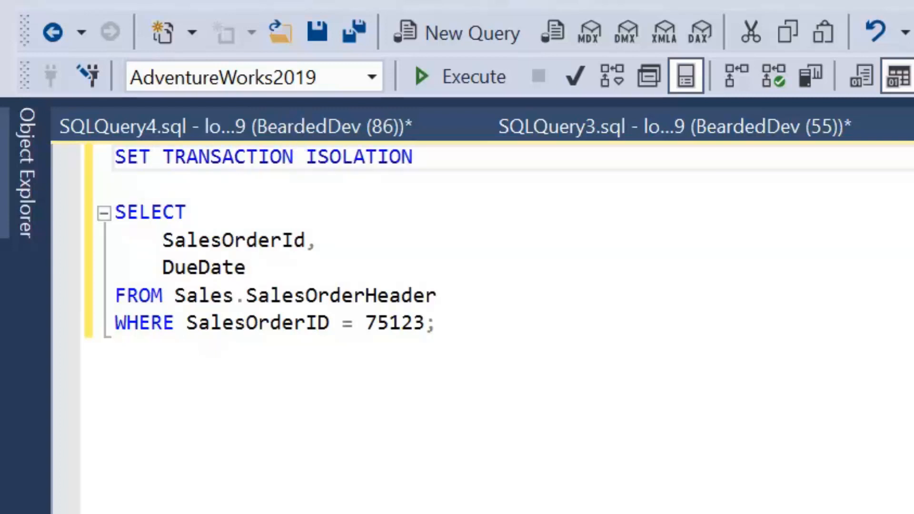
pyautogui.write('LEVEL READ')
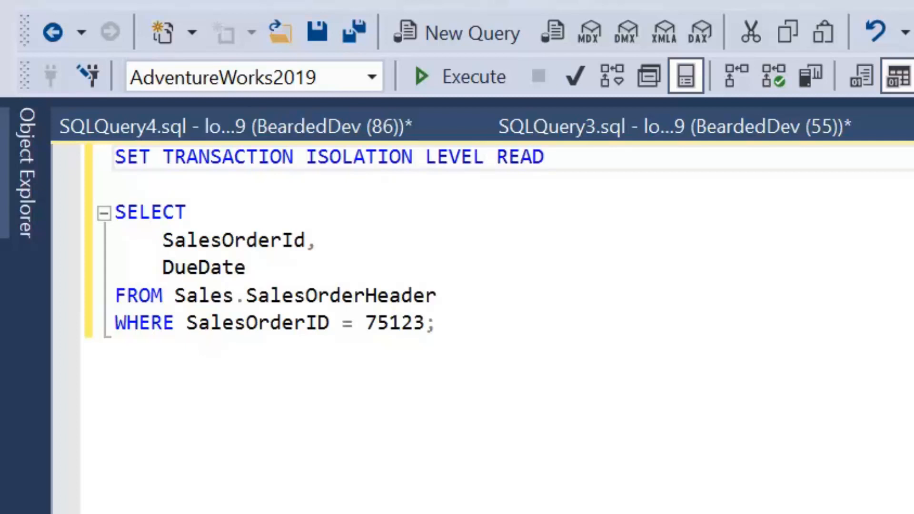
pyautogui.write('UNCOMMIT')
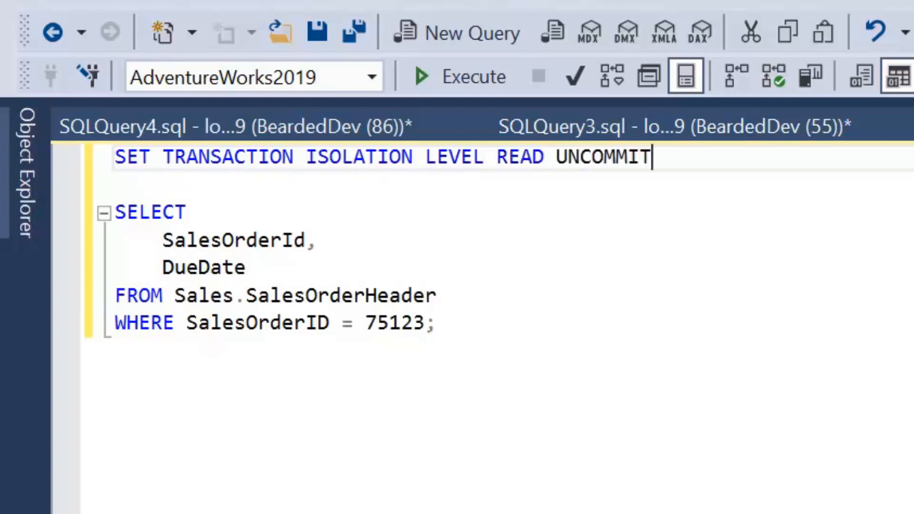
pyautogui.write('TED')
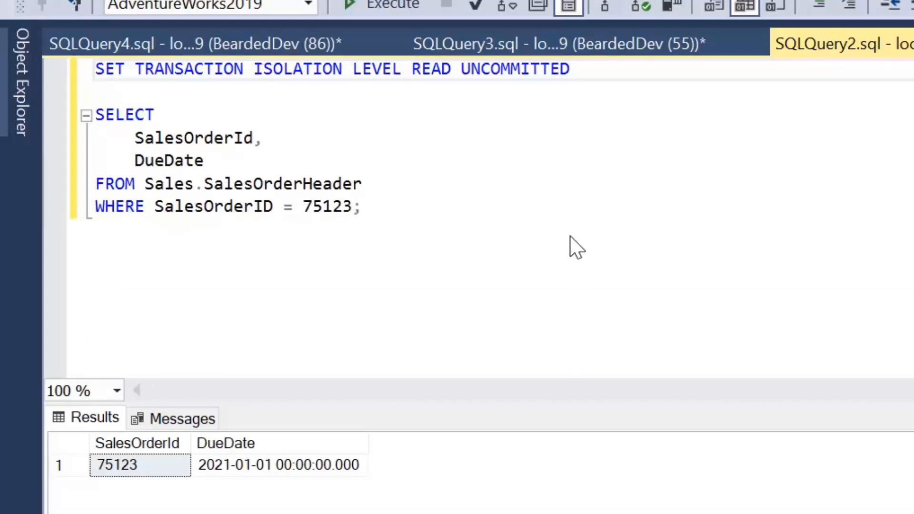
pyautogui.moveTo(436, 227)
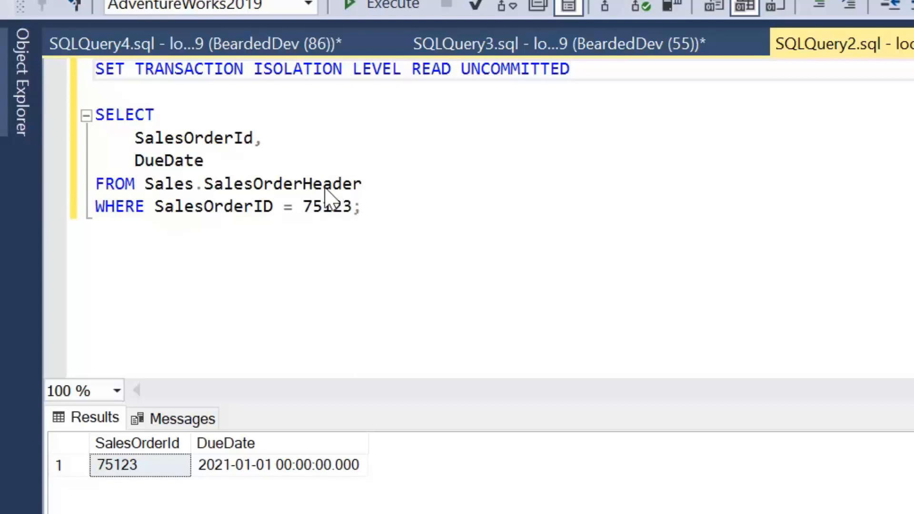
pyautogui.moveTo(260, 154)
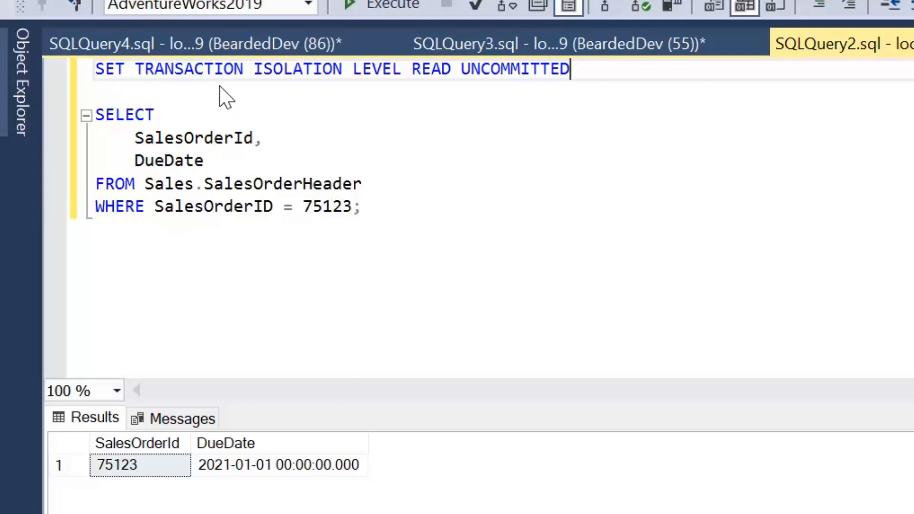
# Execute the READ UNCOMMITTED order 75123 lookup script and check the Results grid
pyautogui.click(174, 44)
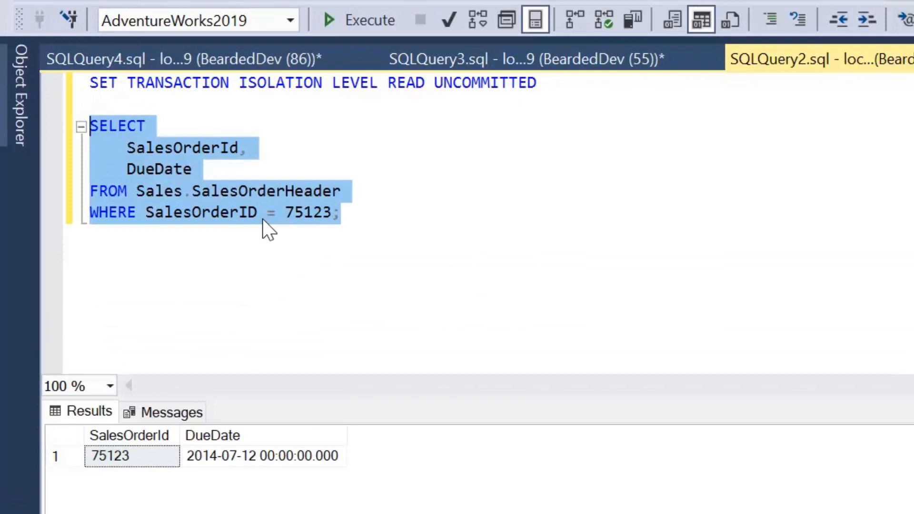
pyautogui.moveTo(260, 228)
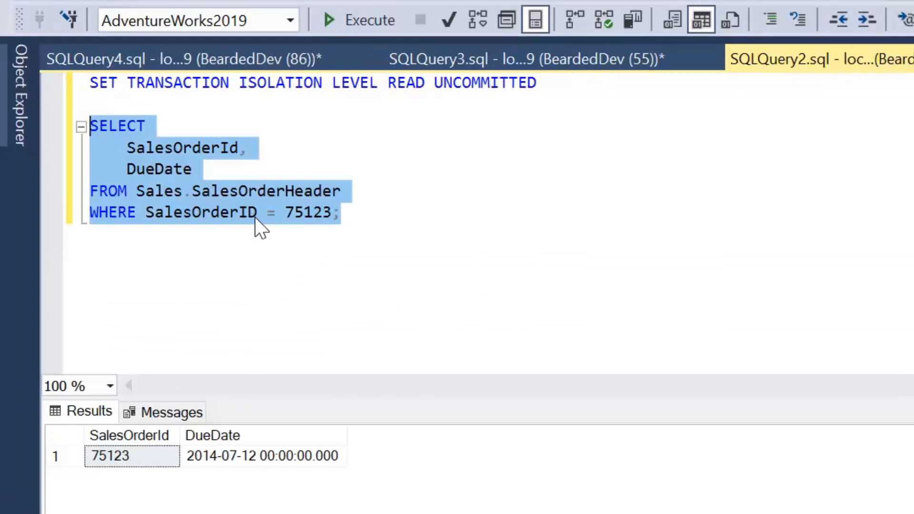
pyautogui.moveTo(252, 226)
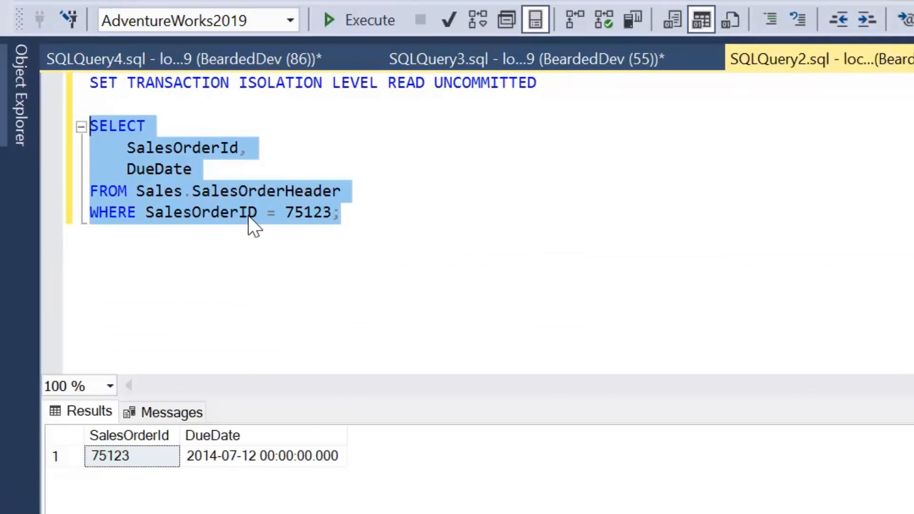
pyautogui.moveTo(244, 224)
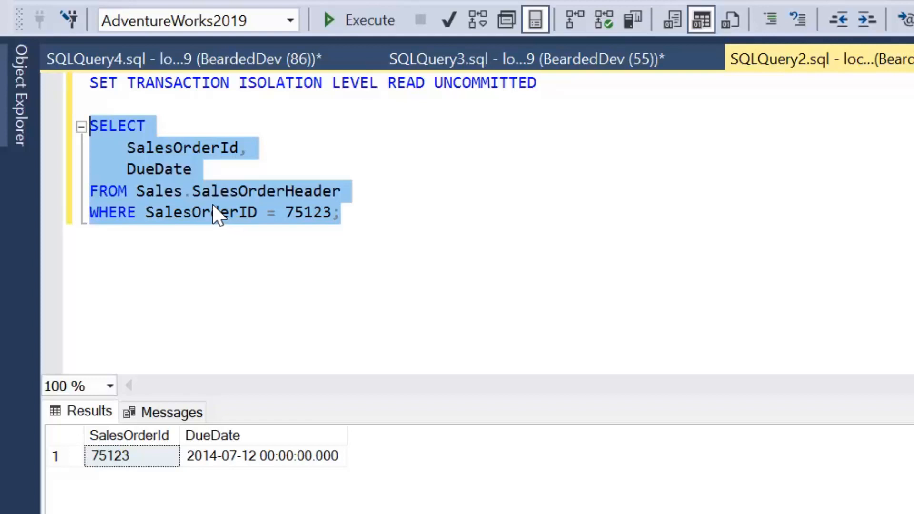
pyautogui.moveTo(216, 218)
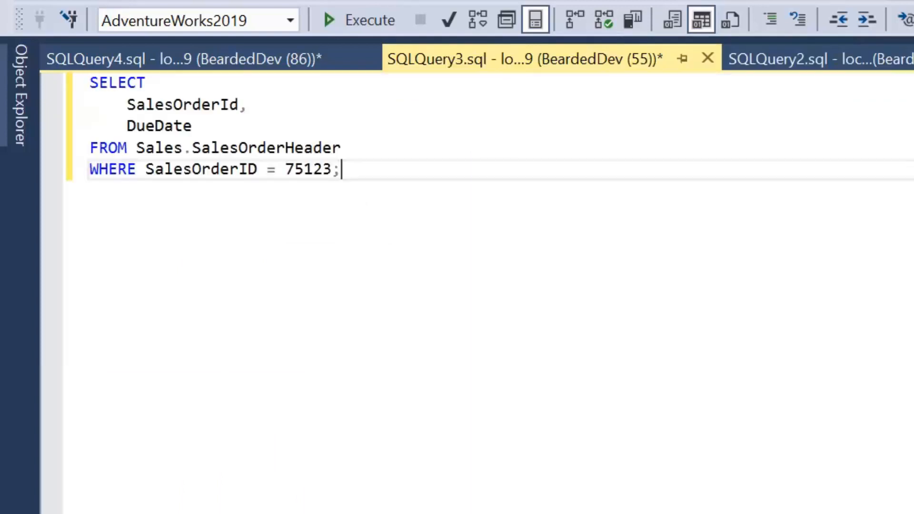
pyautogui.moveTo(81, 83)
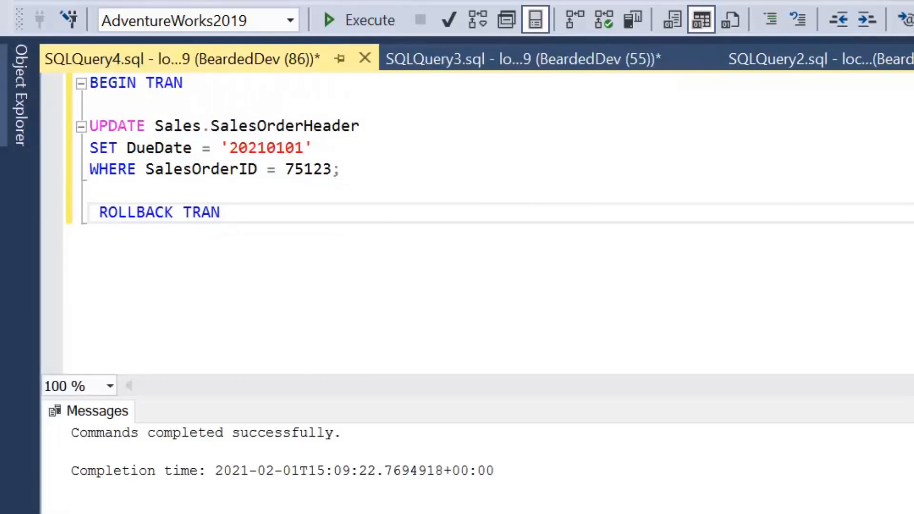
# Select the BEGIN TRAN and UPDATE statements in SQLQuery4 to rerun the DueDate 20210101 change
pyautogui.click(99, 212)
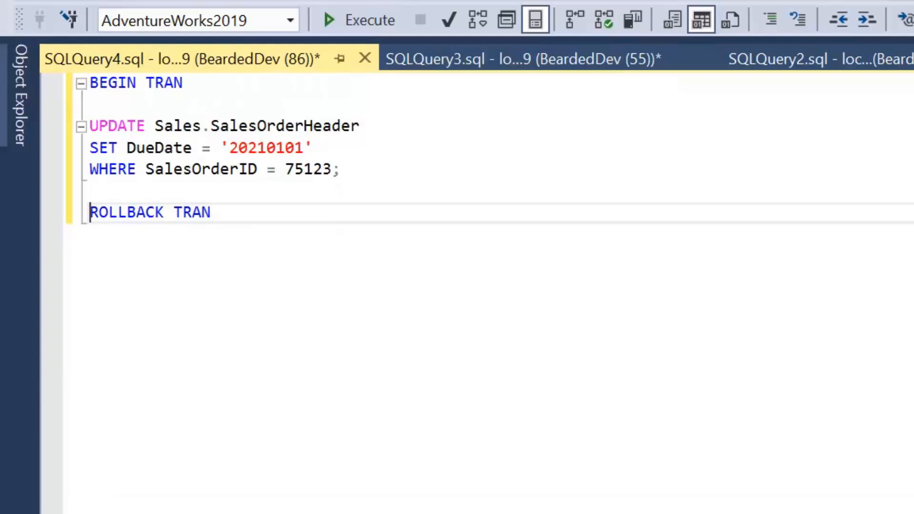
pyautogui.moveTo(89, 83); pyautogui.dragTo(339, 169)
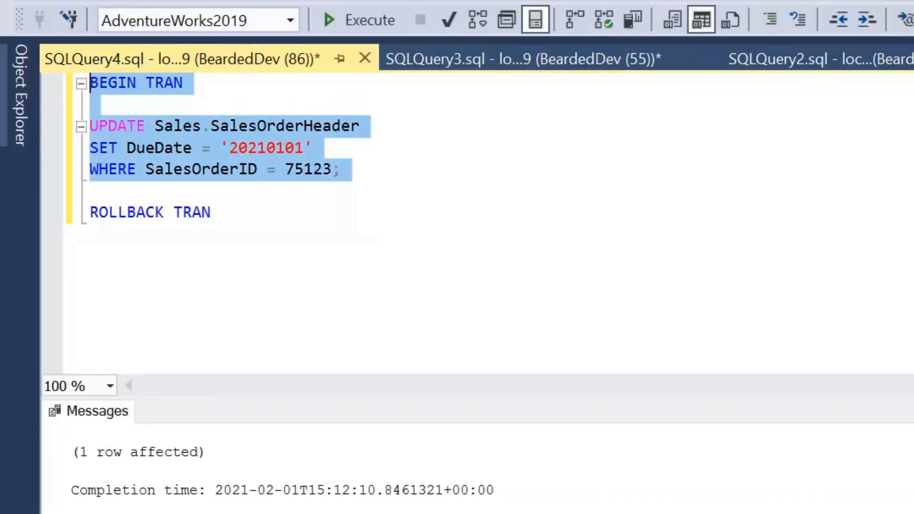
pyautogui.moveTo(519, 59)
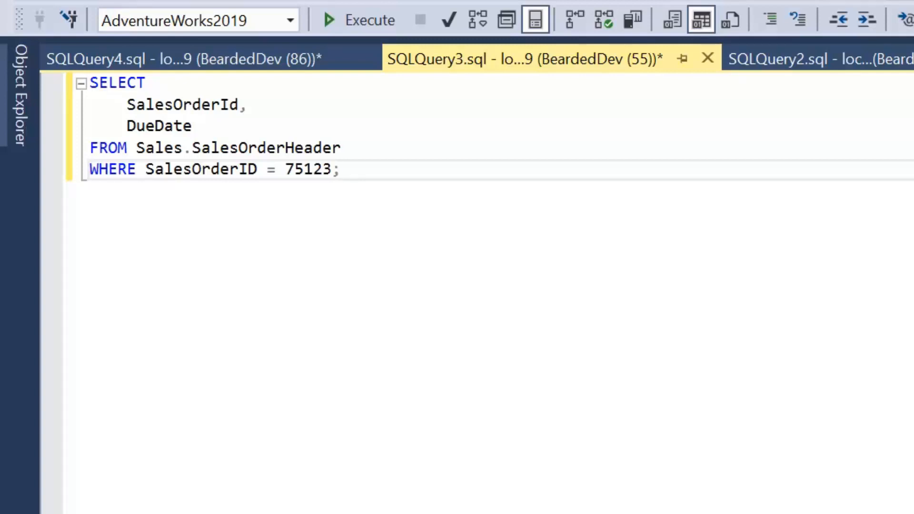
# Run the selected order 75123 query in SQLQuery3, then cancel it while blocked by the lock
pyautogui.moveTo(192, 126); pyautogui.dragTo(340, 169)
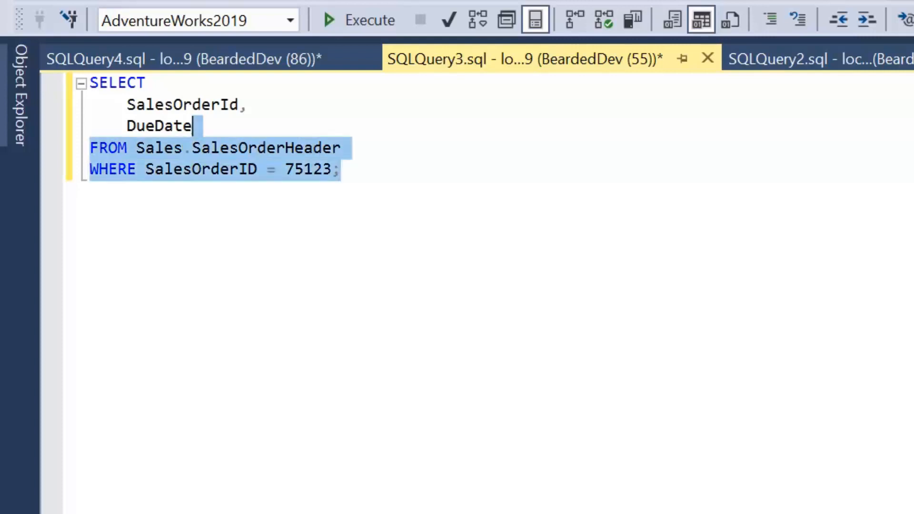
pyautogui.click(368, 19)
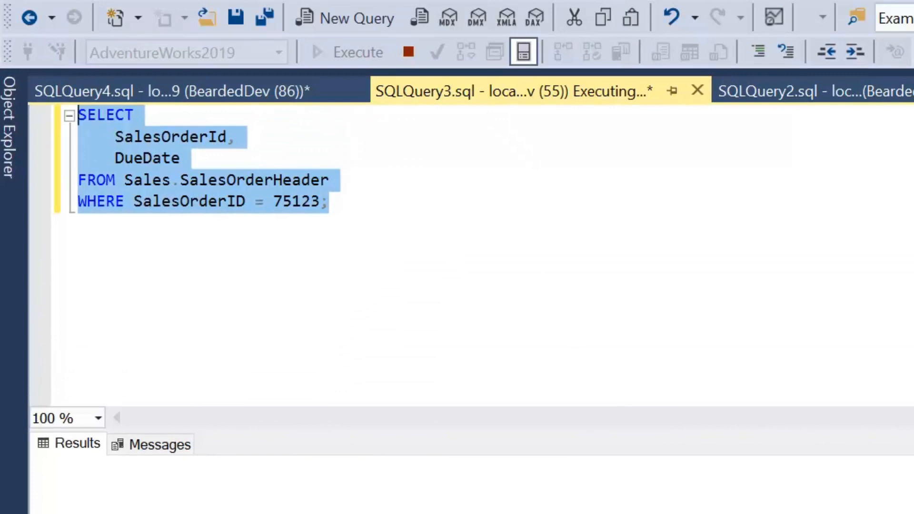
pyautogui.click(408, 52)
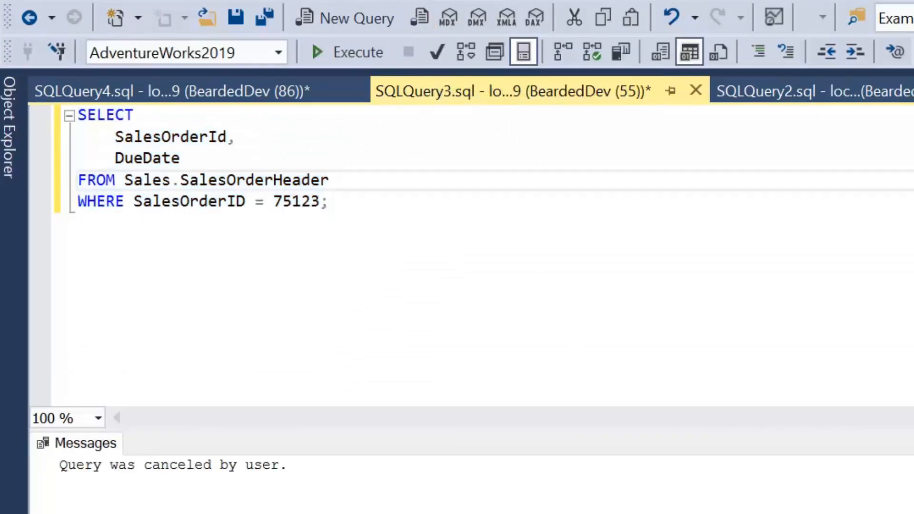
# Add the (NOLOCK) table hint after Sales.SalesOrderHeader in the SQLQuery3 query
pyautogui.write('(n')
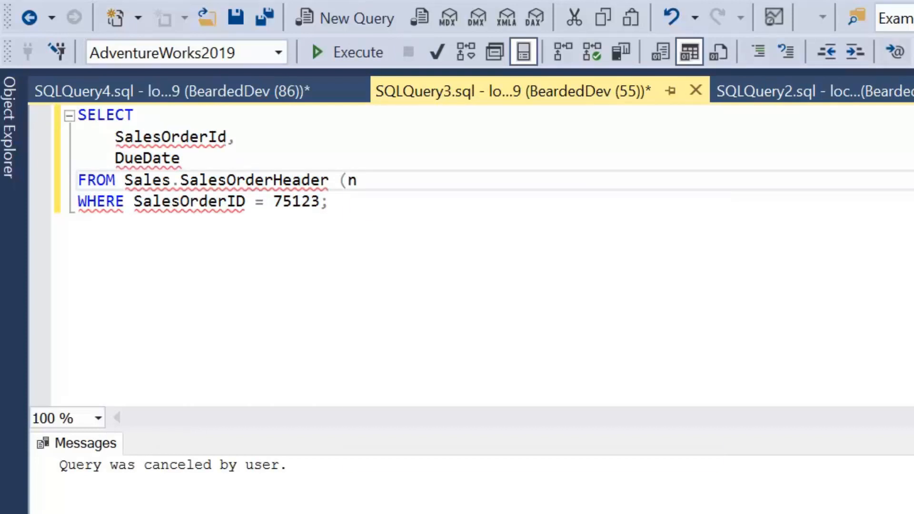
pyautogui.write('OLOCK')
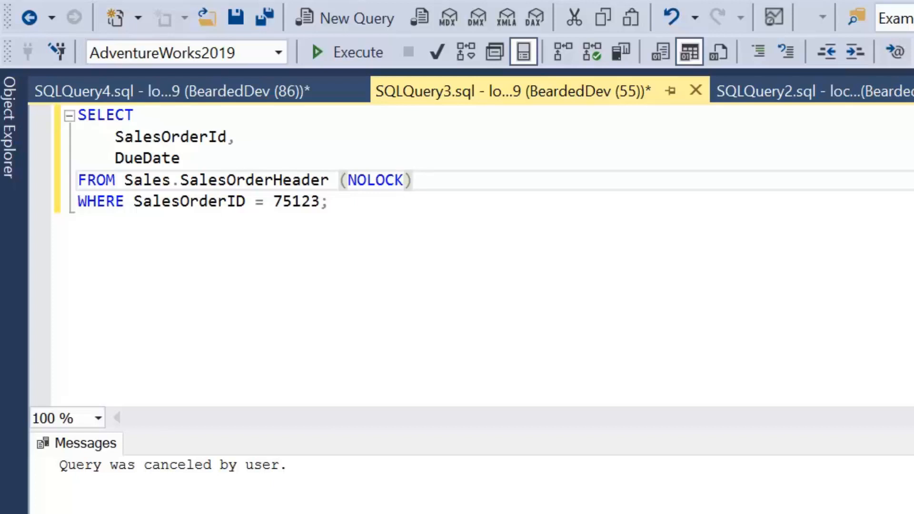
pyautogui.click(414, 180)
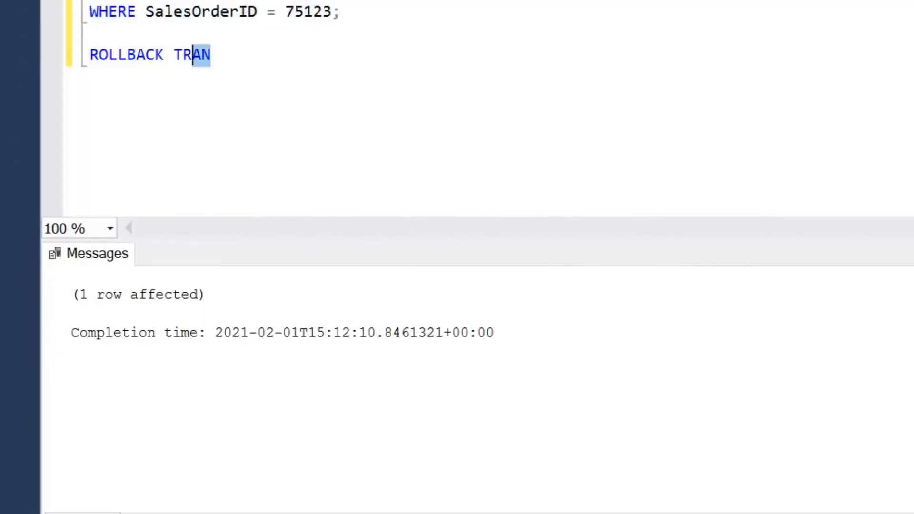
# Select ROLLBACK TRAN in SQLQuery4, then return to the SQLQuery3 NOLOCK query
pyautogui.click(368, 52)
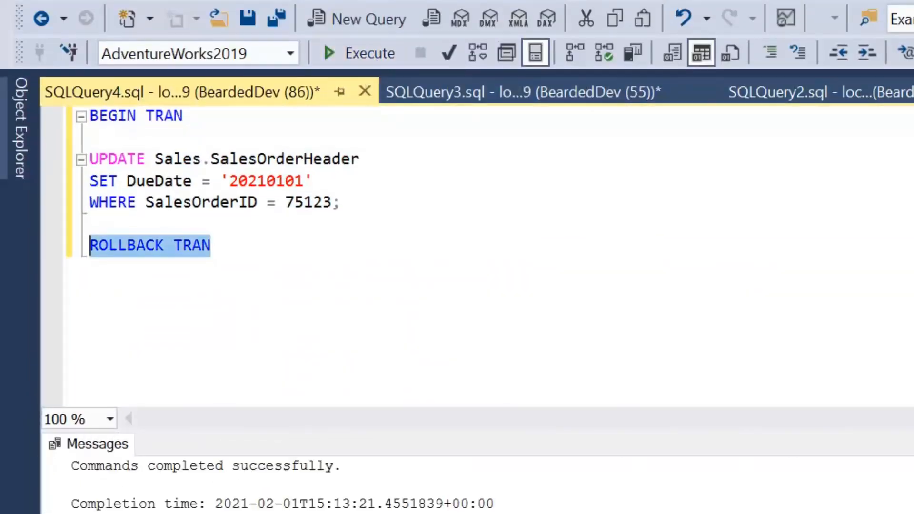
pyautogui.click(522, 92)
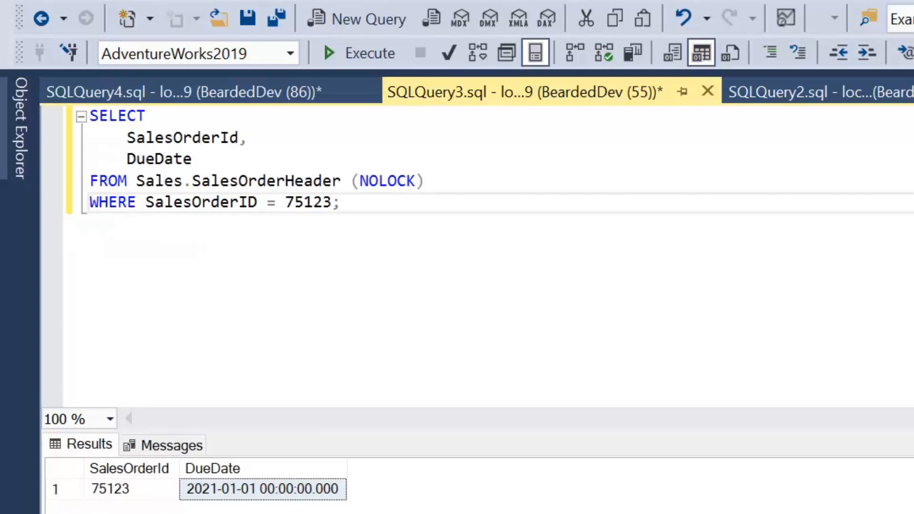
pyautogui.click(341, 203)
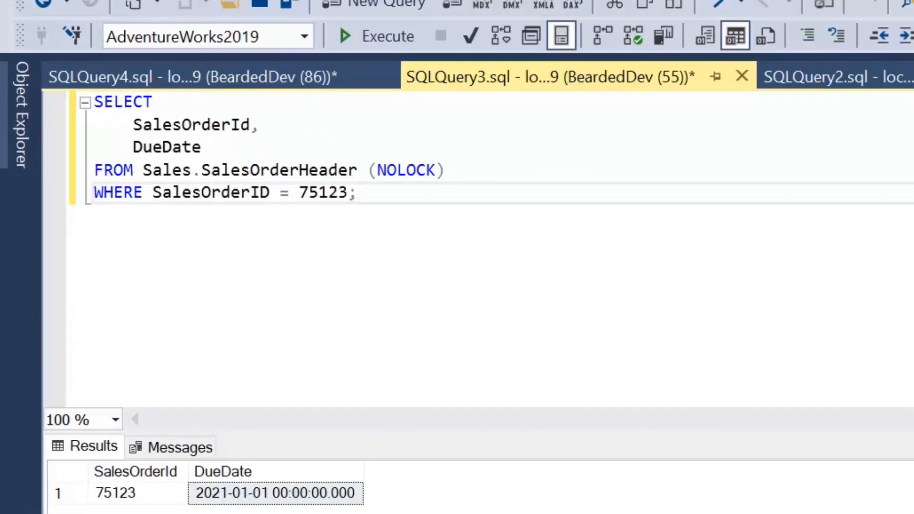
pyautogui.click(355, 192)
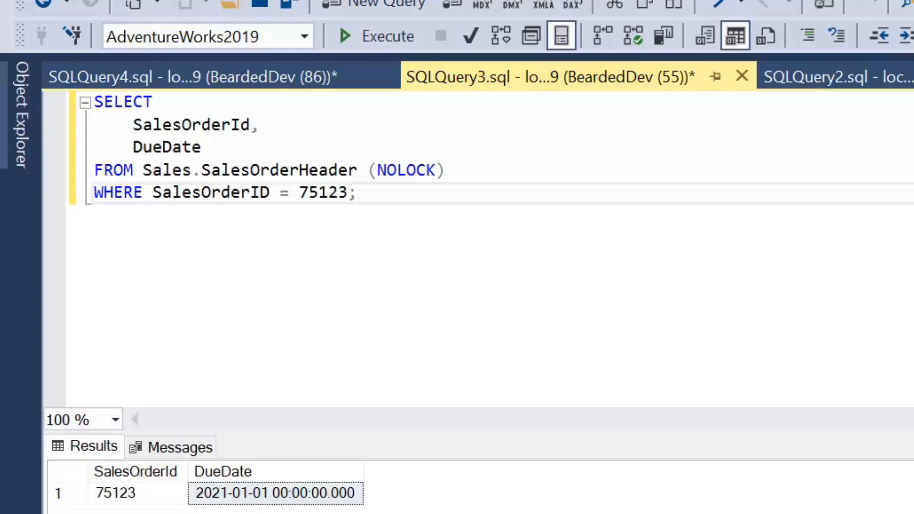
pyautogui.click(356, 192)
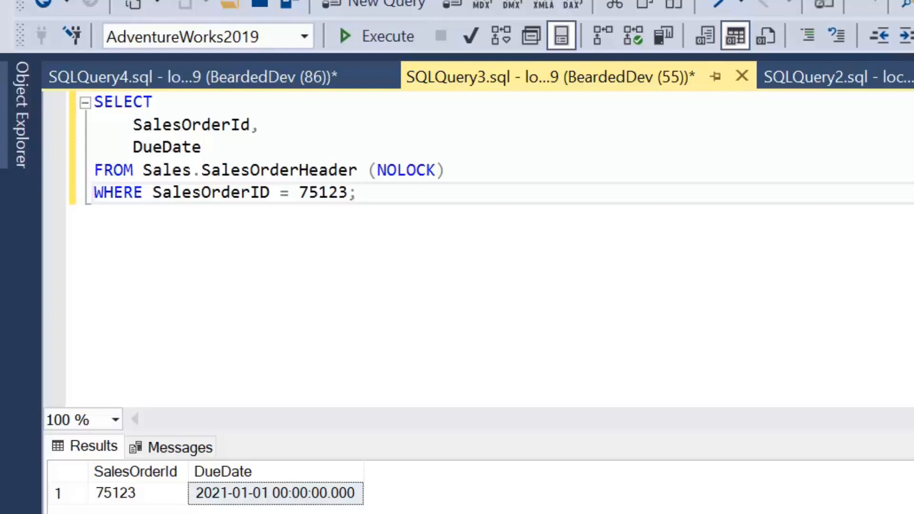
pyautogui.click(359, 192)
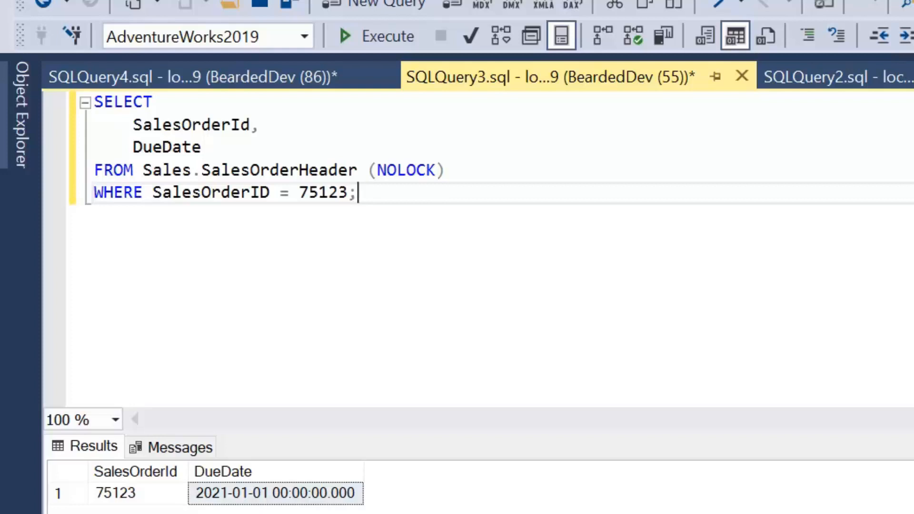